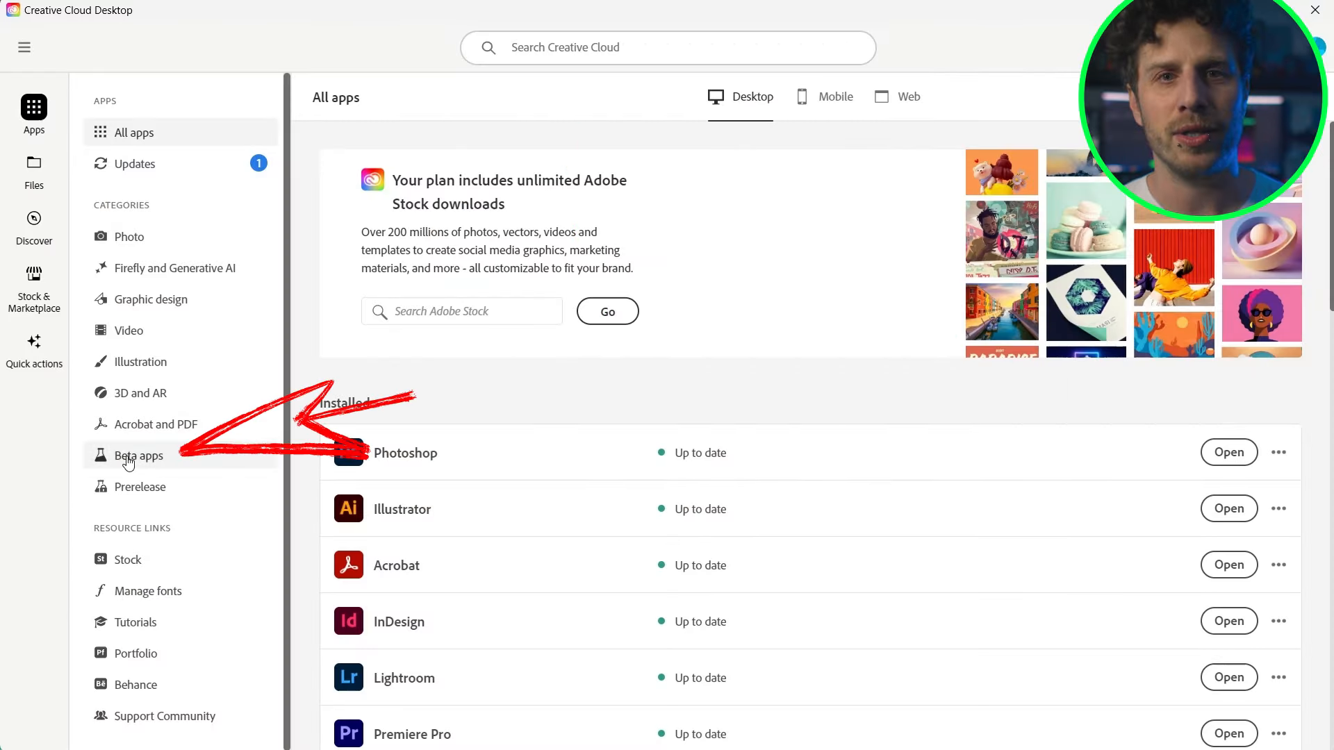
# - Show the Beta apps category in the Creative Cloud Desktop sidebar
pyautogui.click(137, 455)
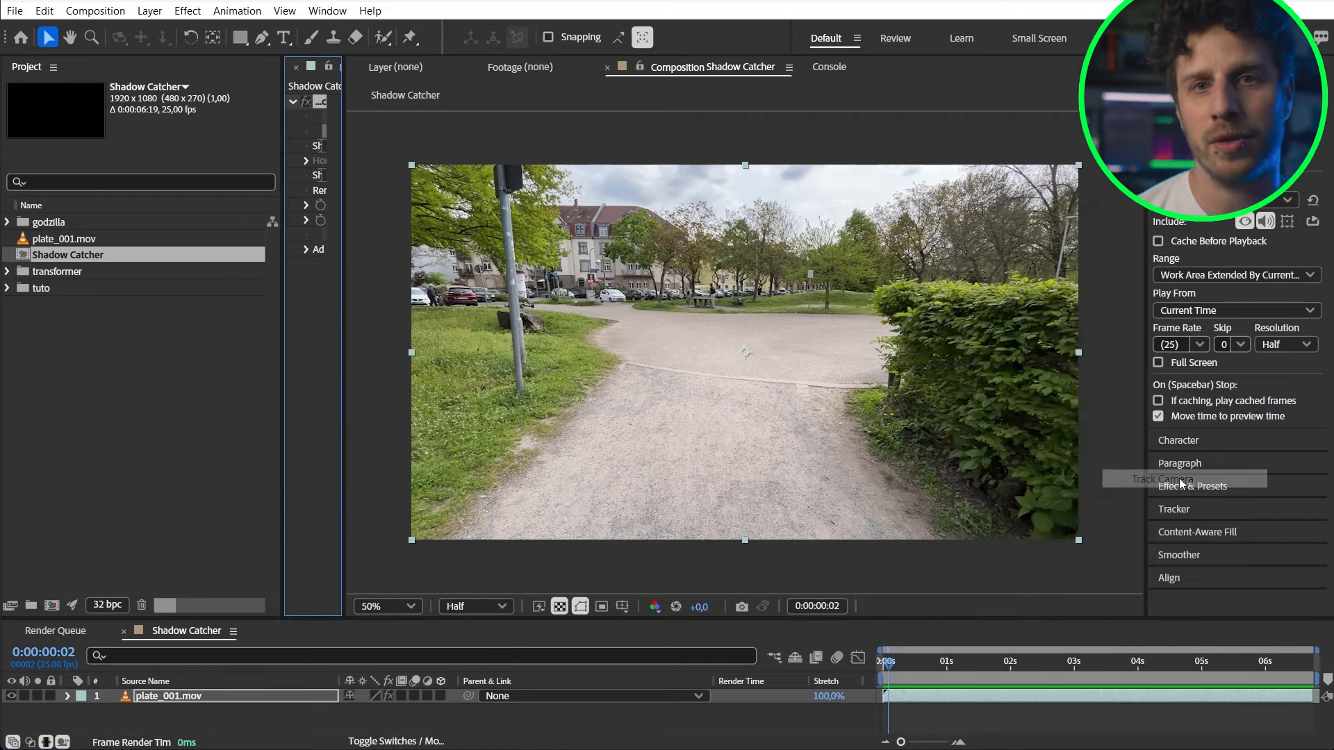
# - Run Track Camera on the plate_001.mov park footage
pyautogui.click(1166, 480)
pyautogui.write('grid')
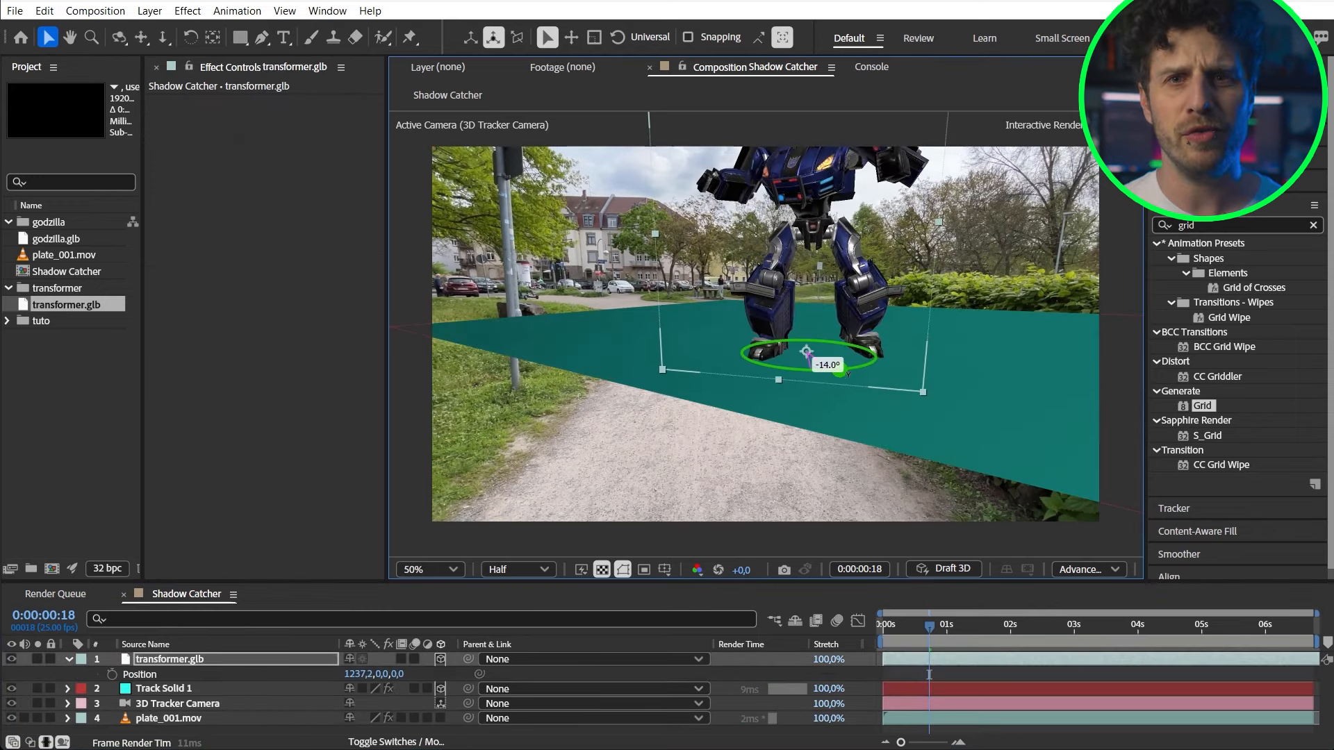
# - Rotate the transformer robot to face along the path and slide it across the ground plane
pyautogui.moveTo(804, 352); pyautogui.dragTo(850, 365)
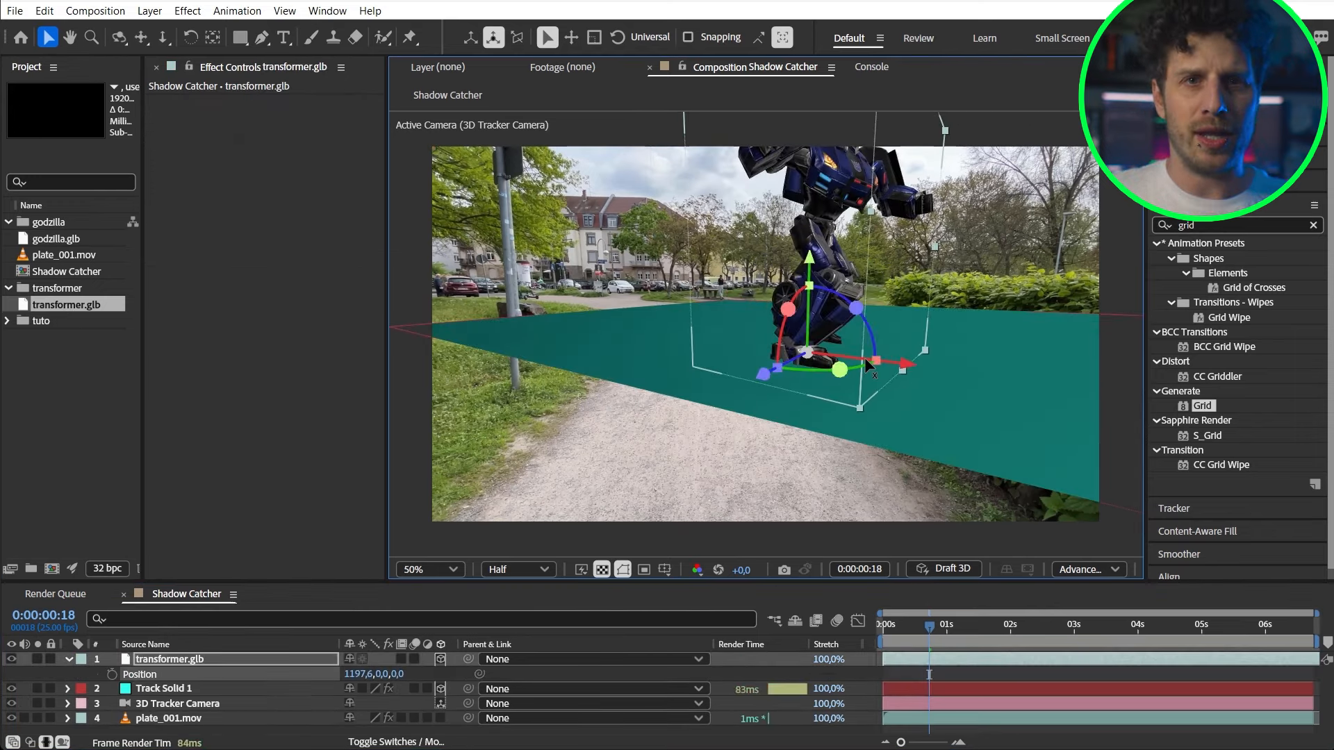
pyautogui.moveTo(855, 365); pyautogui.dragTo(677, 349)
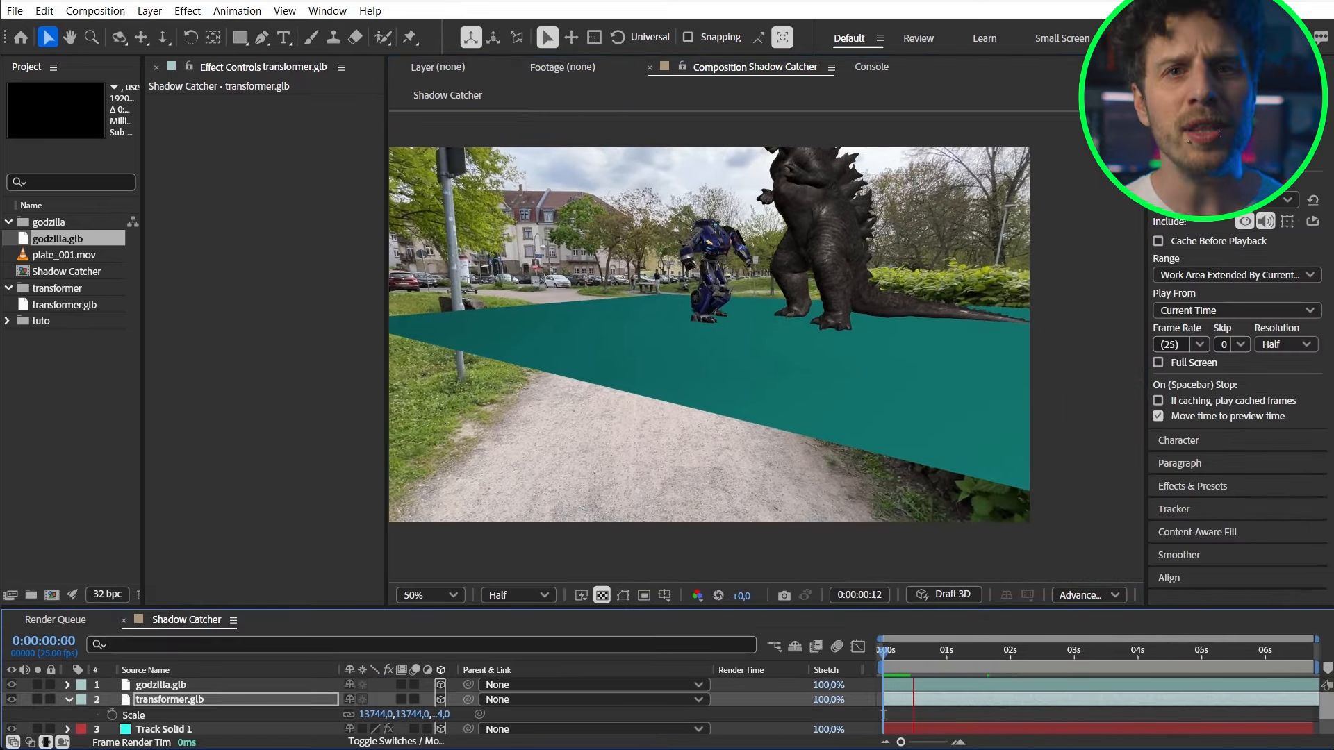
# - Add an Environment light sourced from sunset_in_the_chalk_quarry_1k.exr, then select Track Solid 1
pyautogui.click(148, 10)
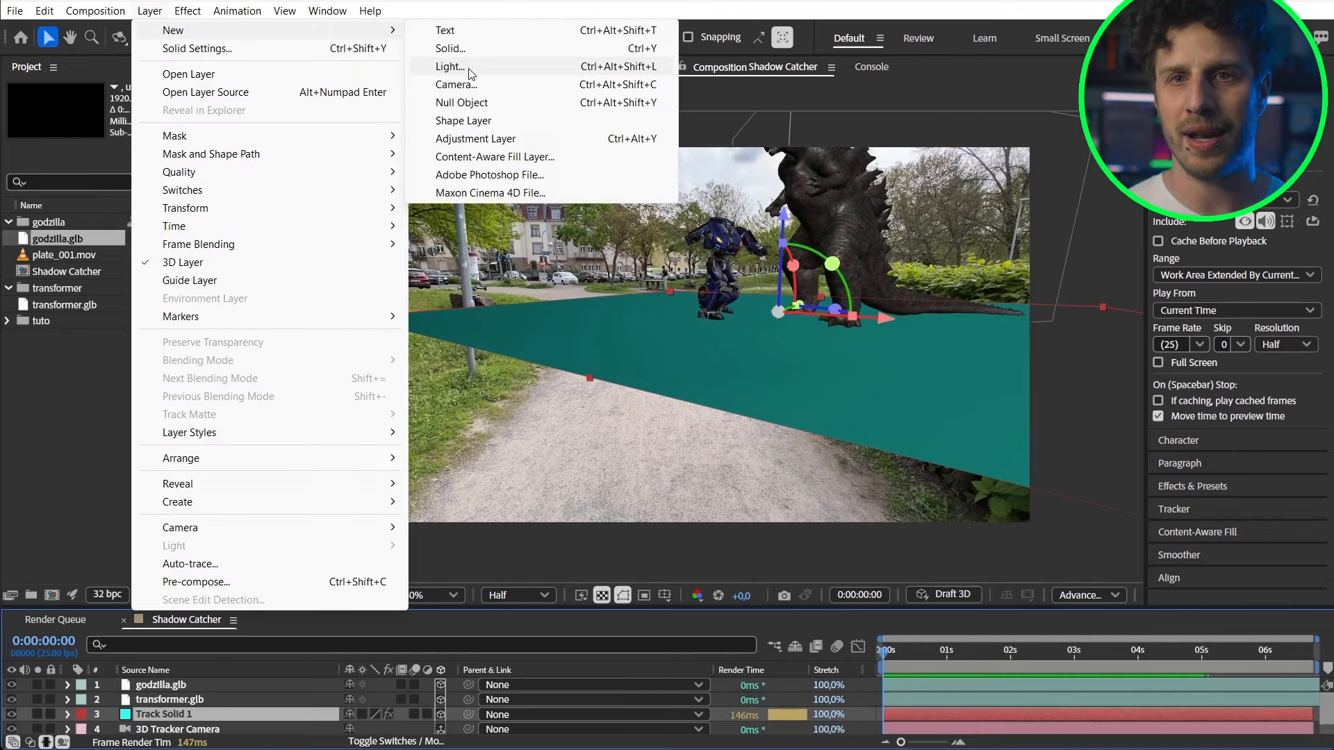
pyautogui.click(450, 67)
pyautogui.write('exr')
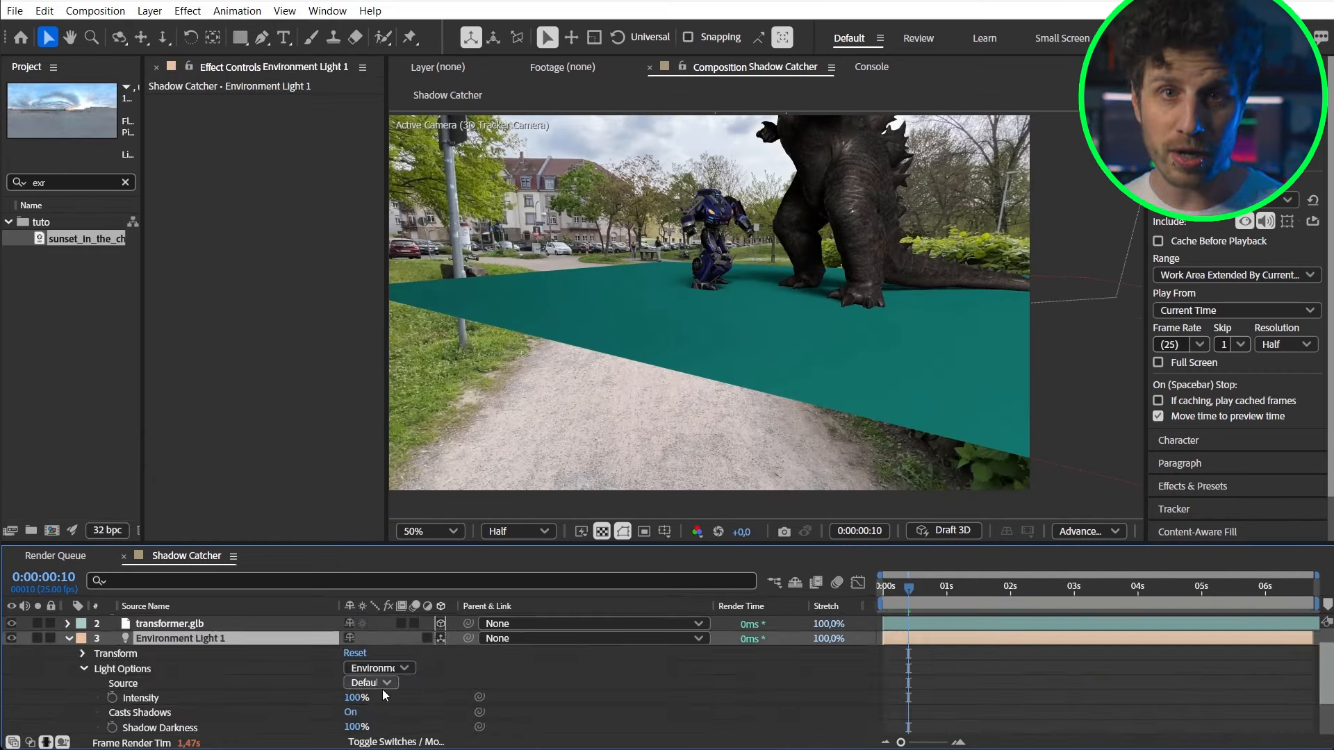
pyautogui.click(370, 682)
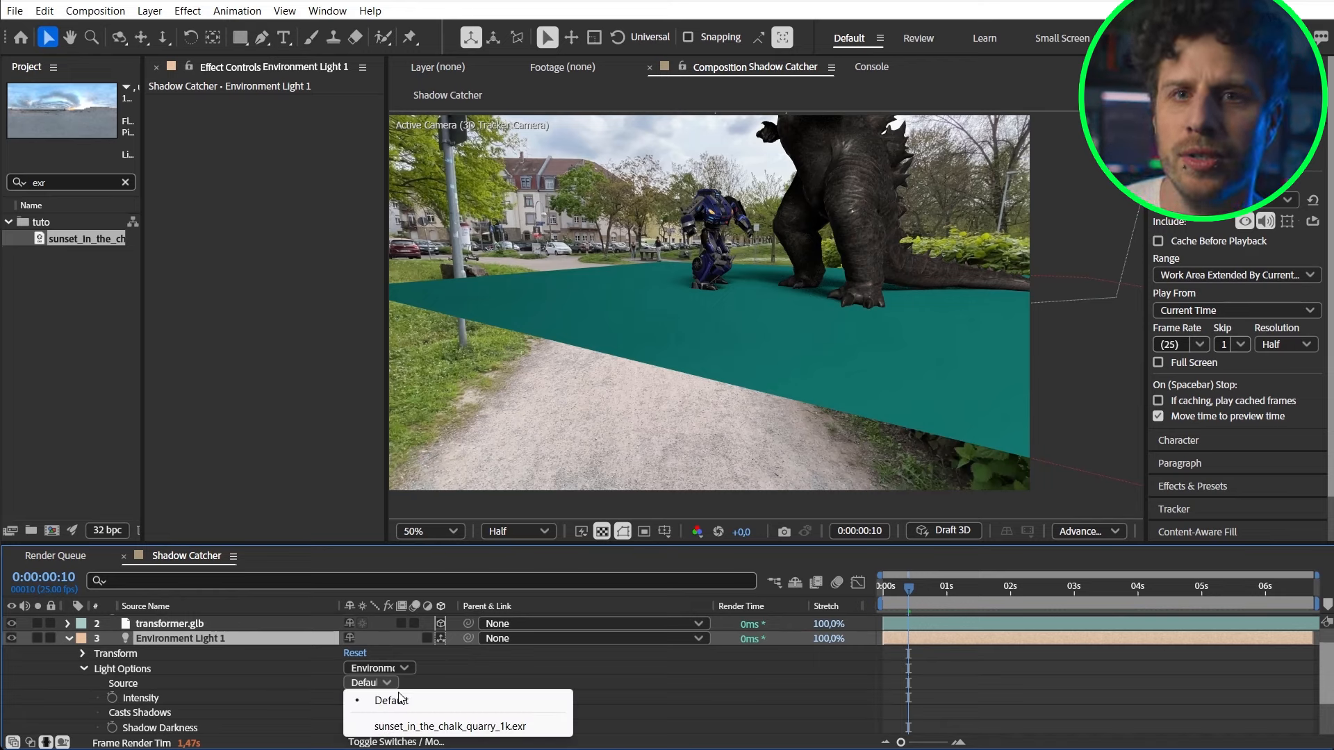
pyautogui.click(460, 726)
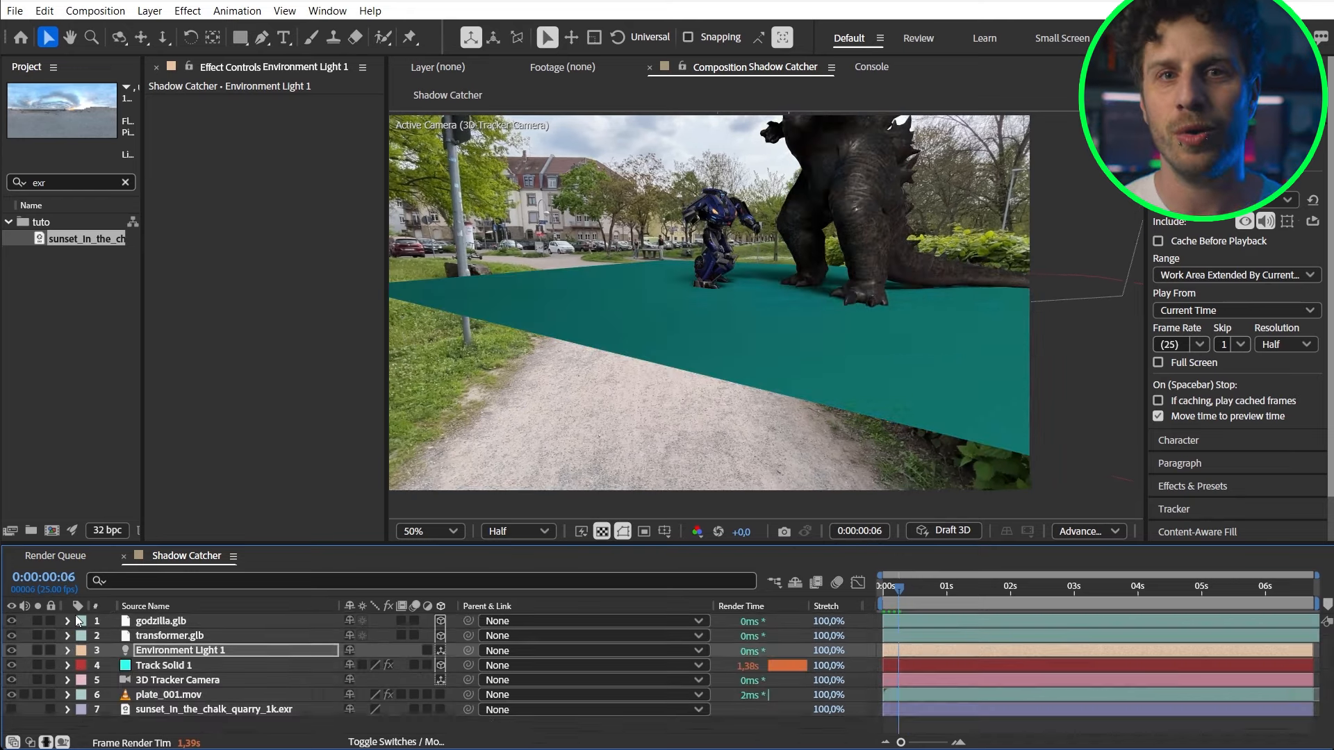
pyautogui.click(164, 666)
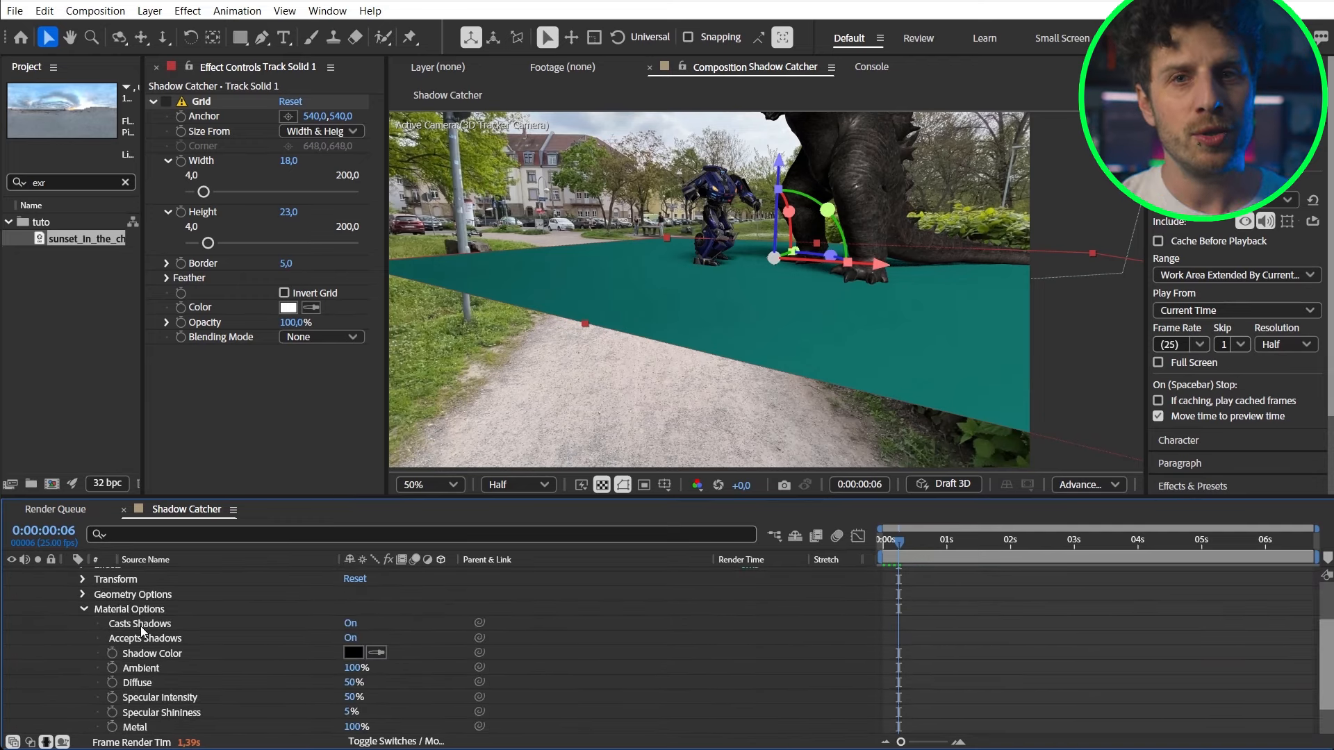
# - Set Track Solid 1's Accepts Shadows material option to Only so it shows just the cast shadows
pyautogui.click(145, 638)
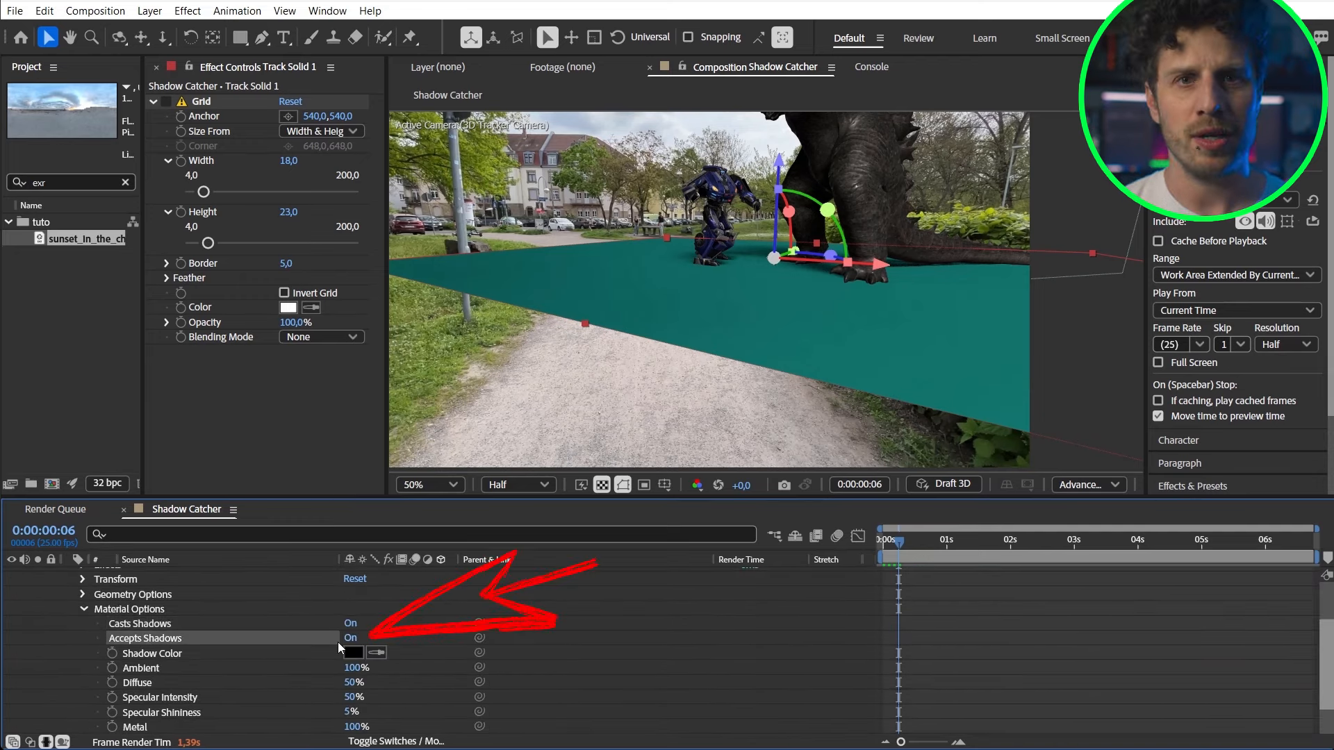
pyautogui.click(350, 638)
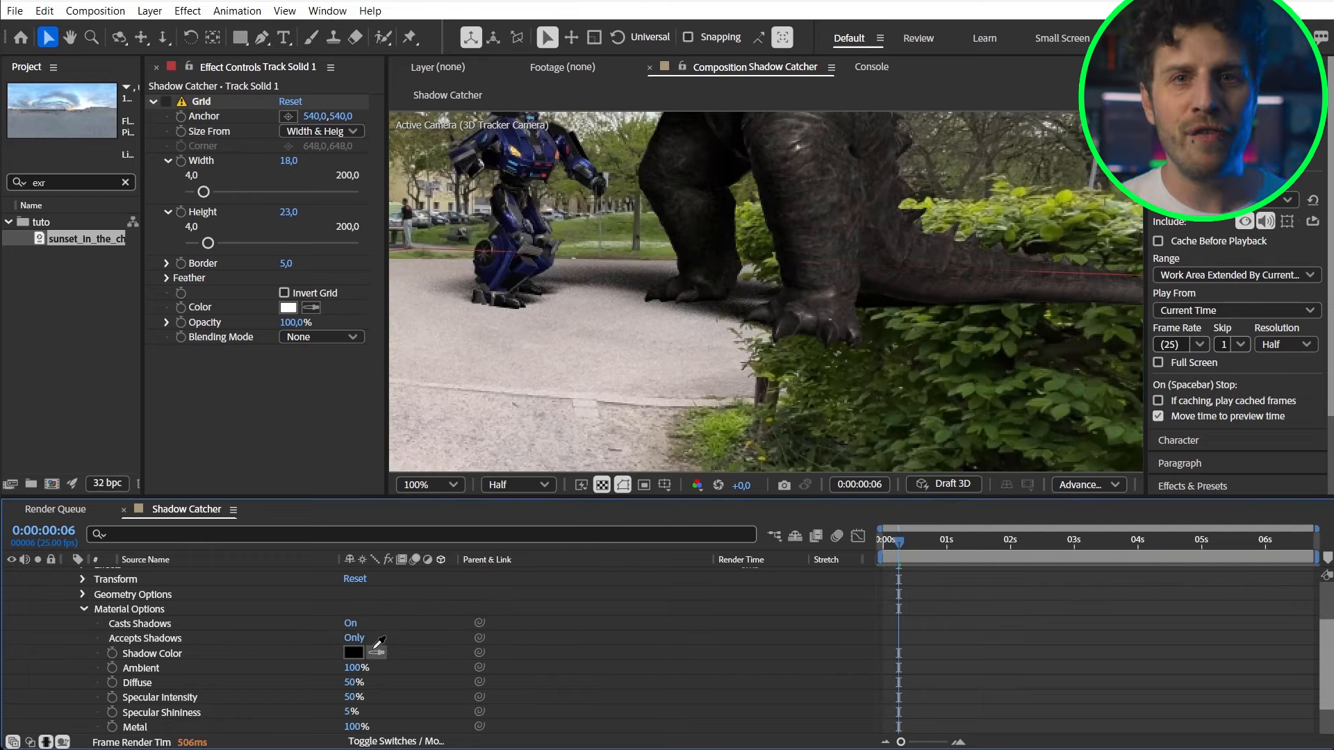
pyautogui.click(152, 653)
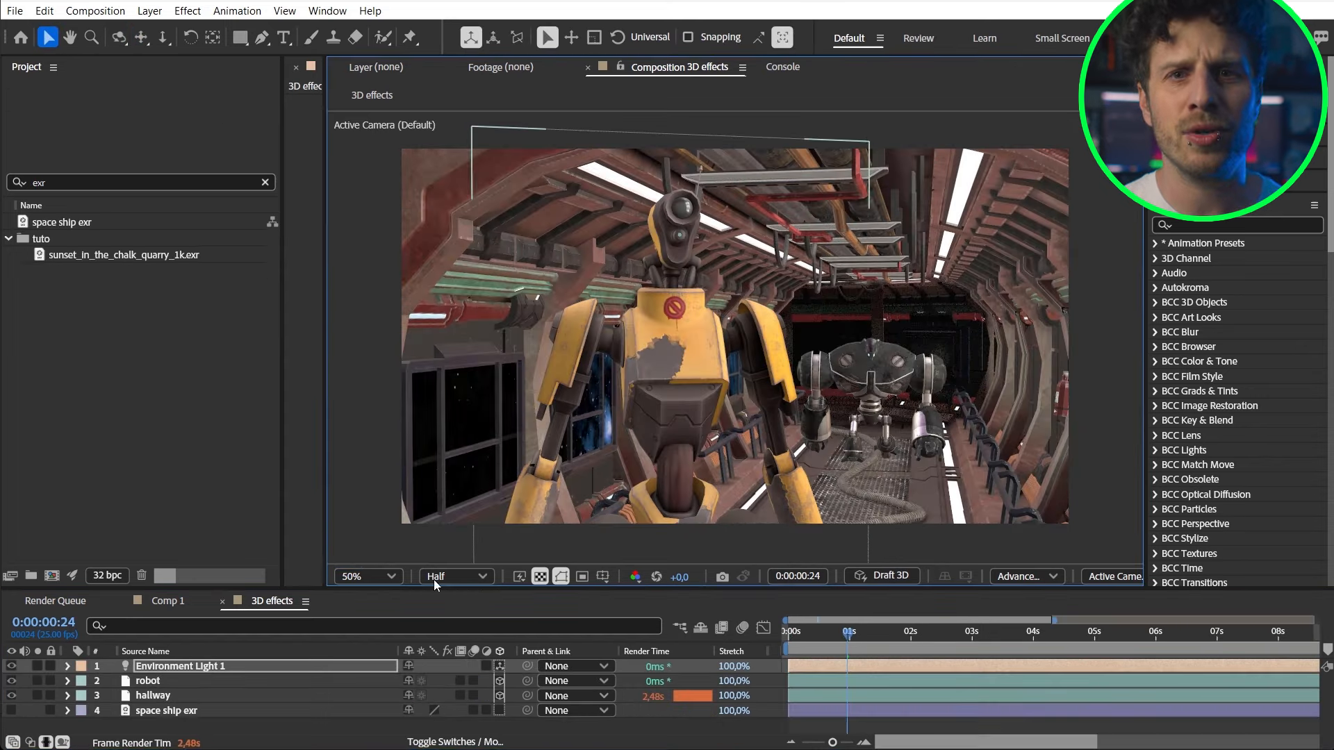
# - Select the 3D effects comp layers to pre-compose them into a new composition
pyautogui.click(67, 666)
pyautogui.write('3d s')
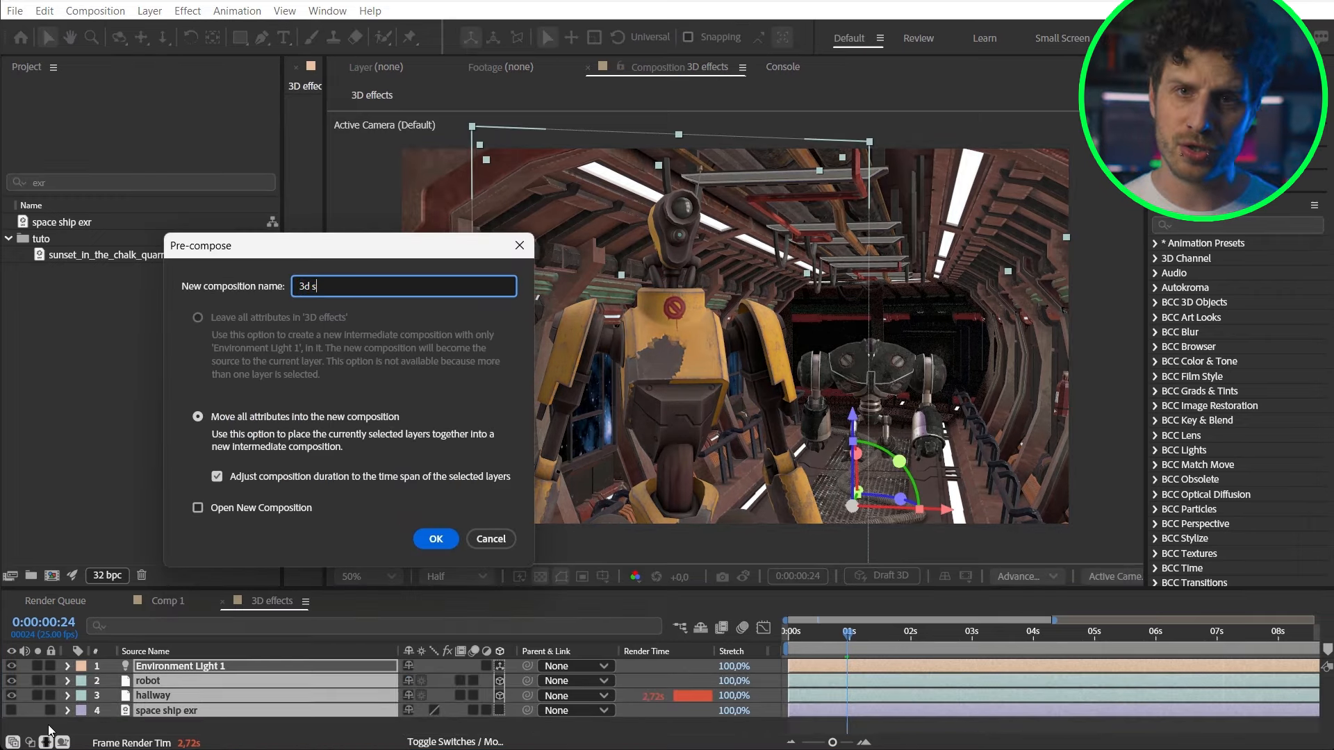
# - Confirm the '3d scene' precomp and apply the Fog 3D effect to it
pyautogui.click(435, 539)
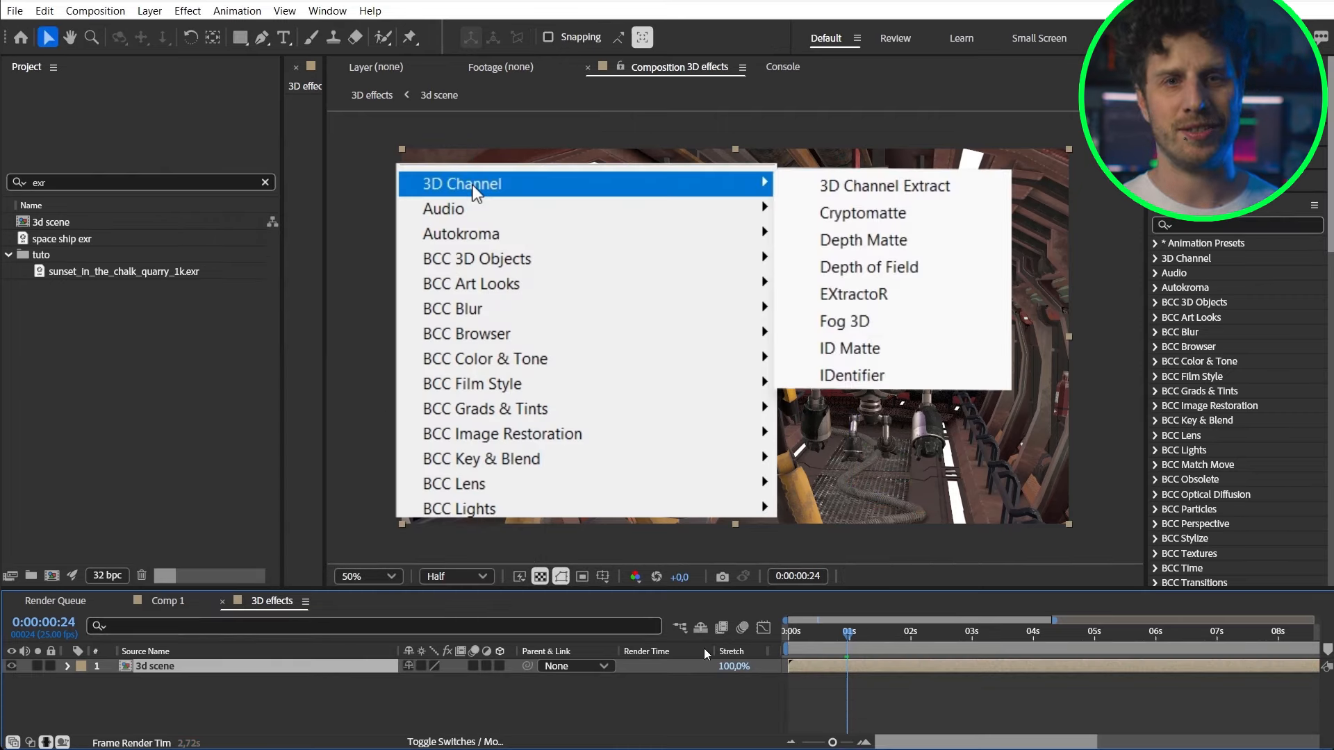
pyautogui.write('fog')
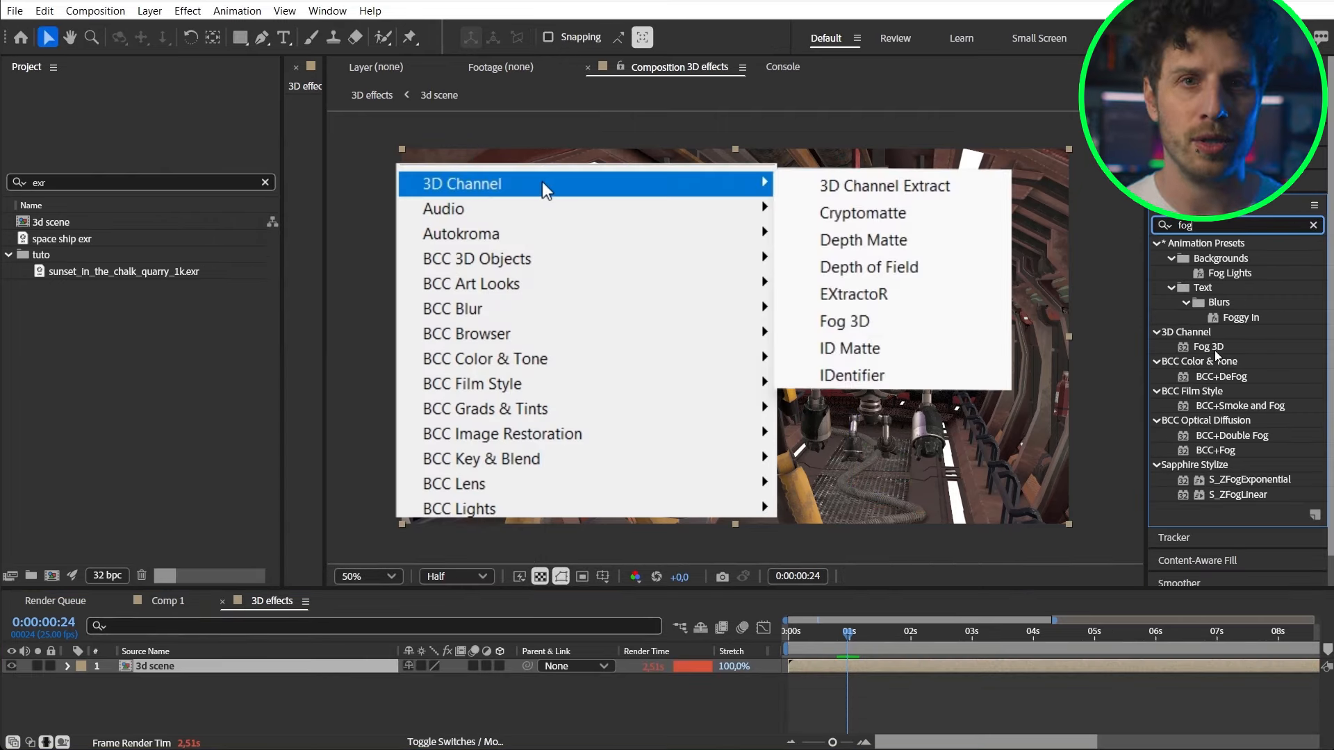
pyautogui.click(843, 321)
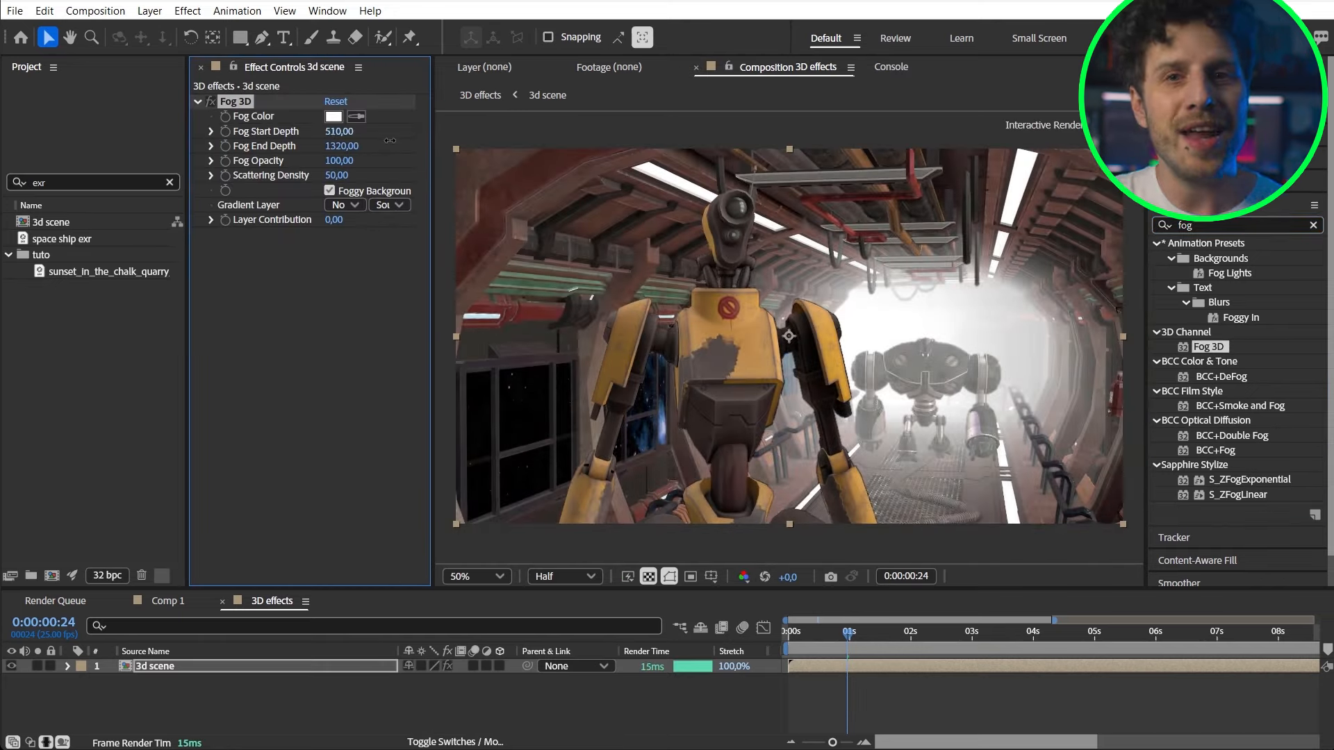
# - Set the Fog Color to orange FFA400 and adjust the fog's Scattering Density
pyautogui.click(333, 117)
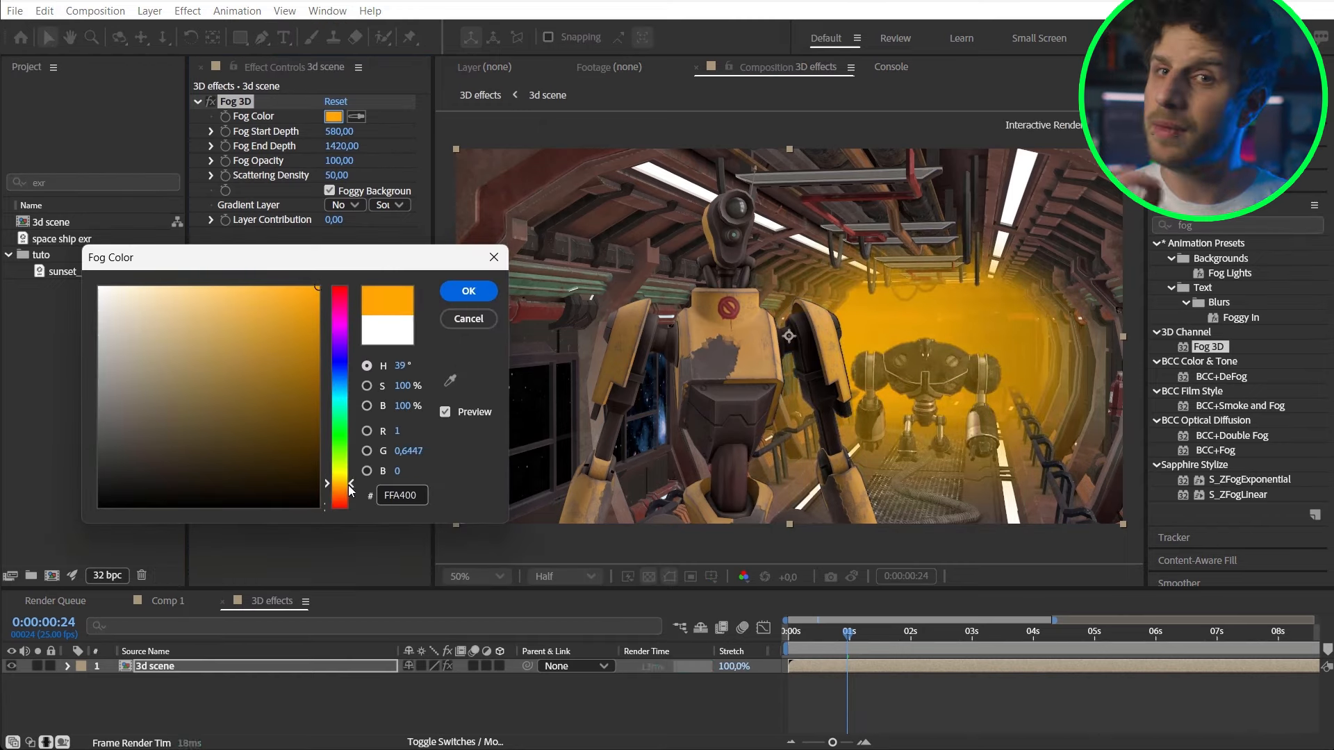
pyautogui.click(467, 291)
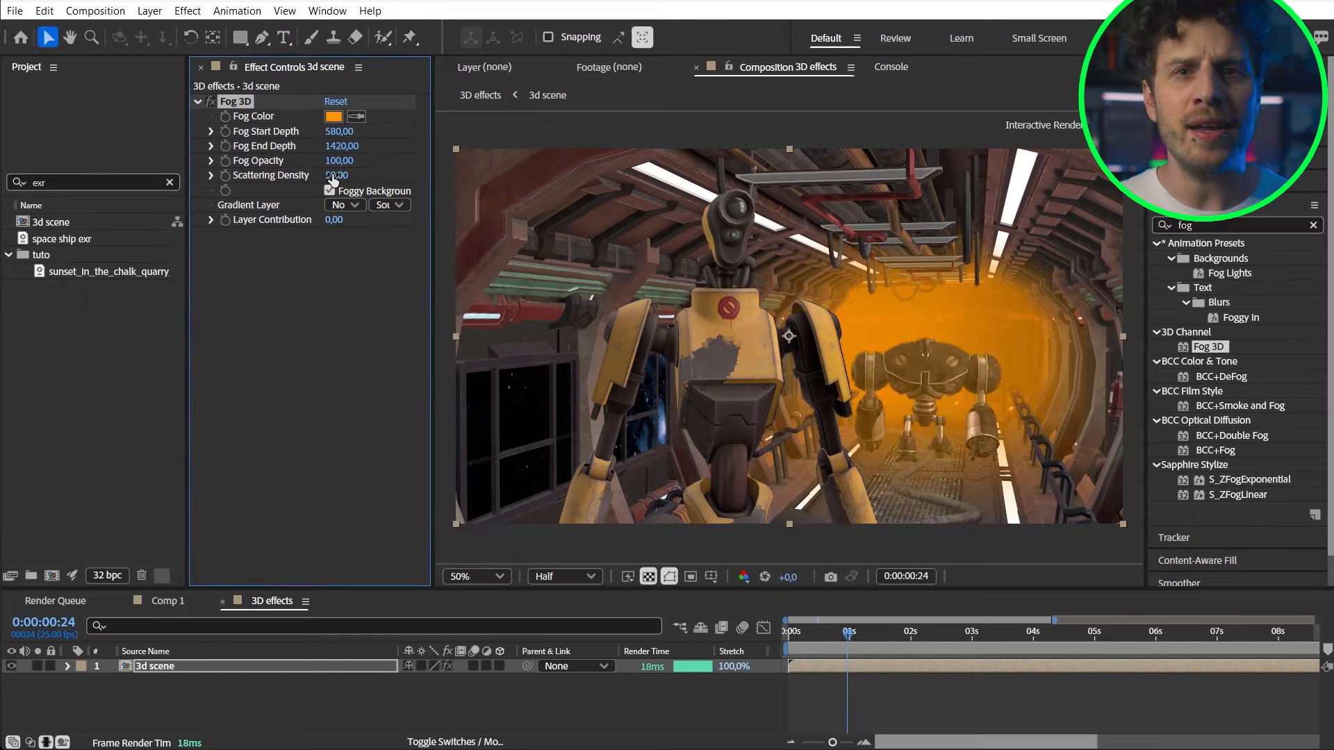
pyautogui.click(149, 10)
pyautogui.write('channe')
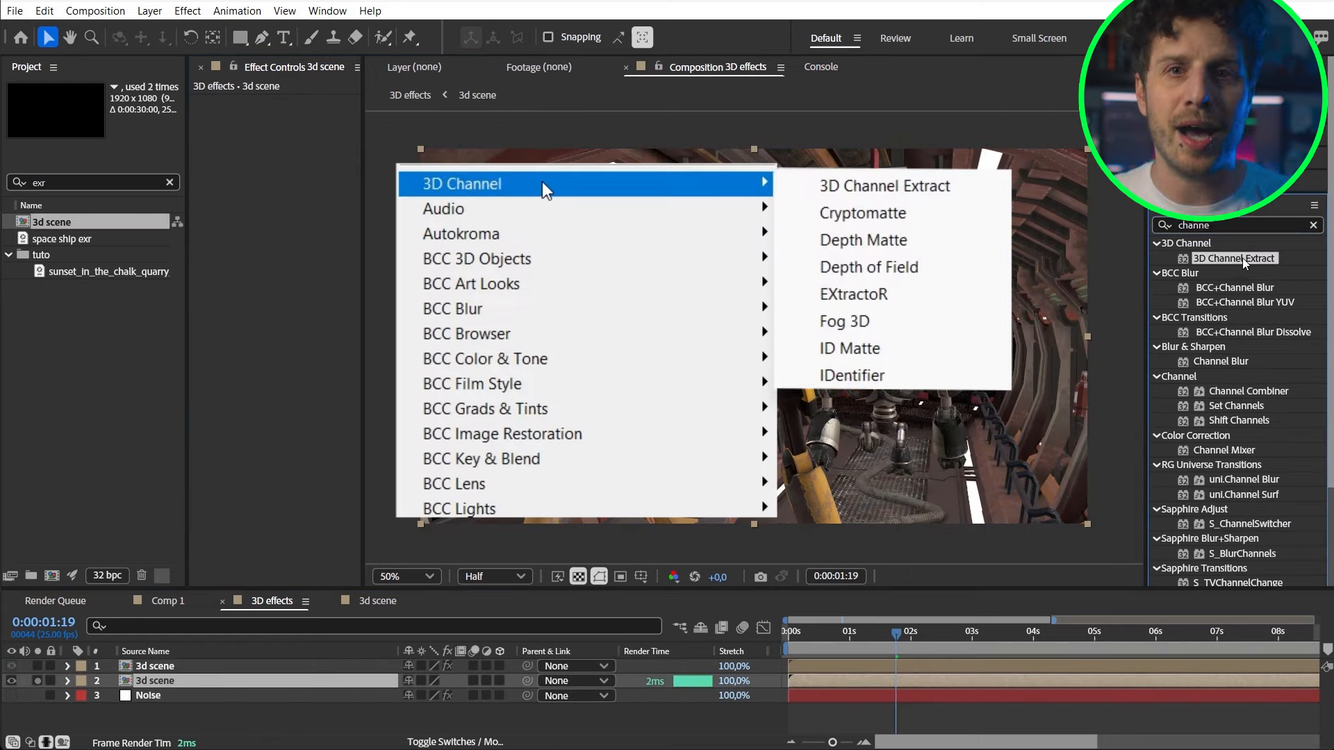
# - Add 3D Channel Extract and set Camera Lens Blur's Blur Map Layer to the 'depth map' layer
pyautogui.click(884, 185)
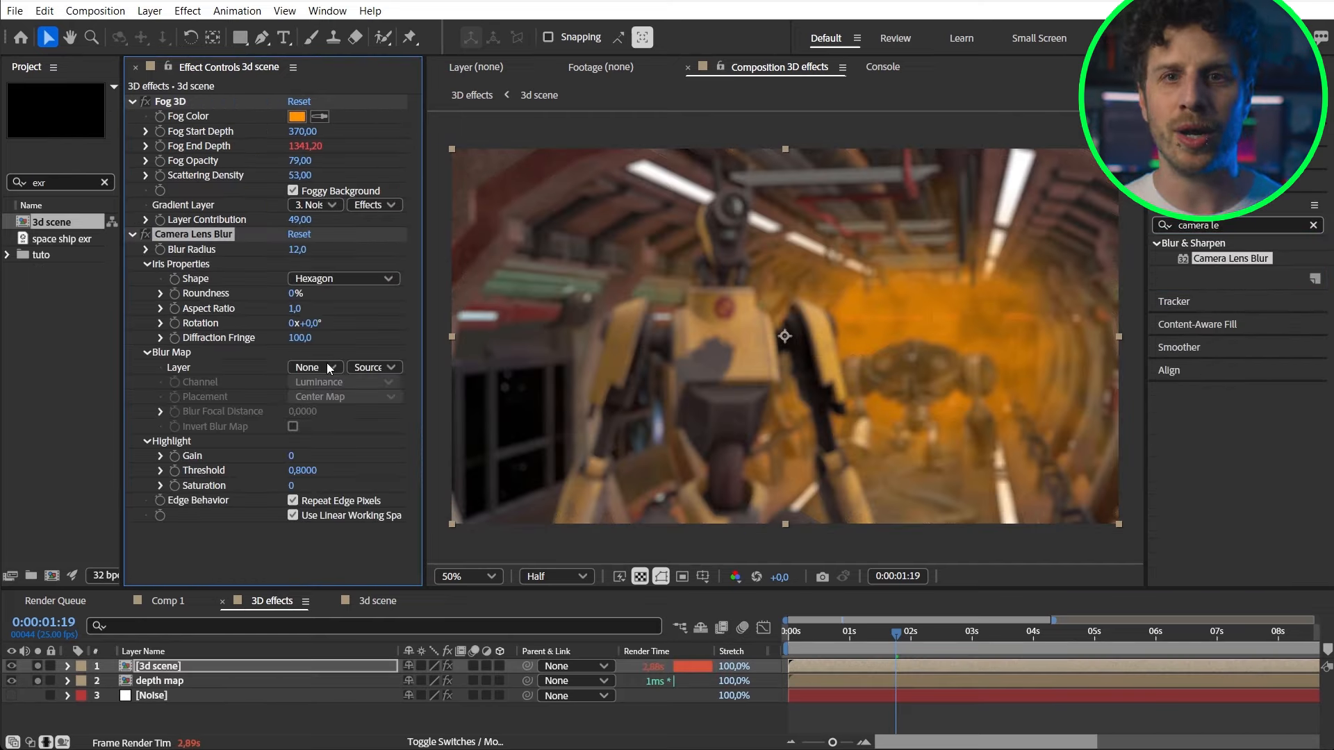
pyautogui.click(315, 367)
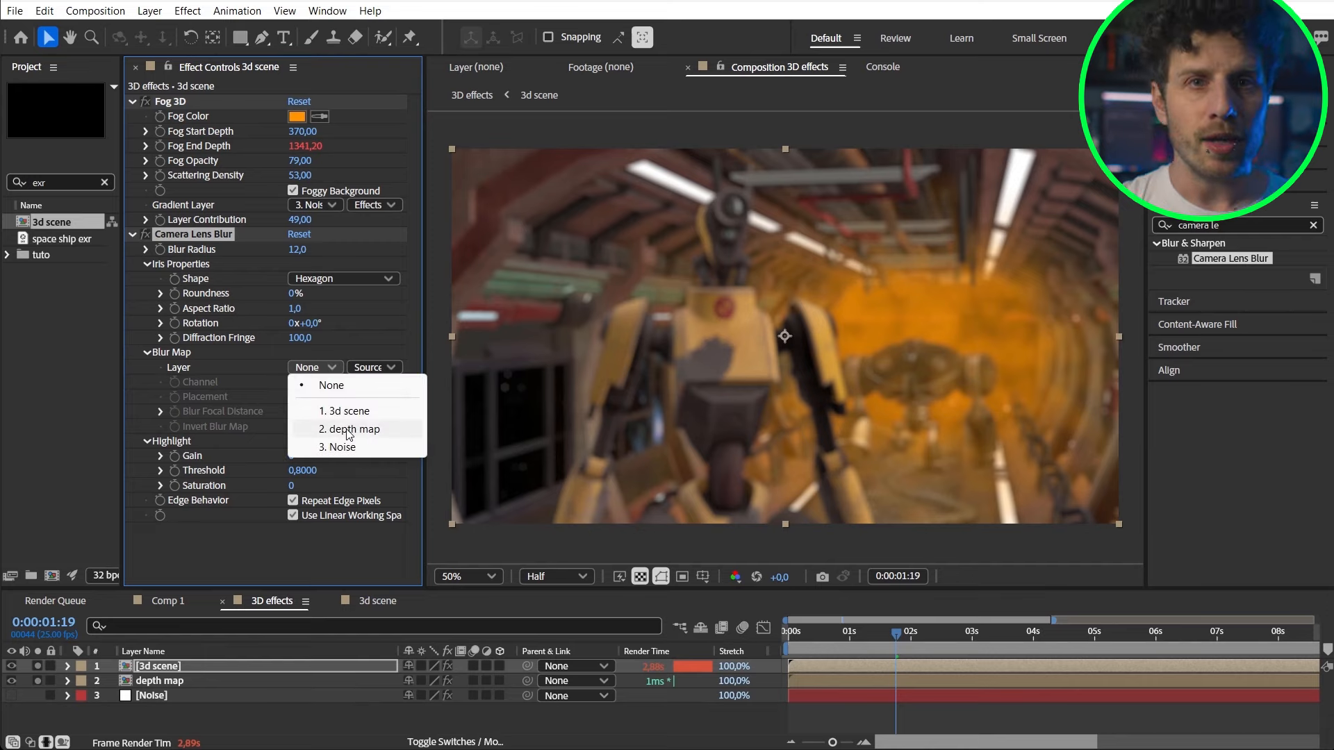
pyautogui.click(350, 428)
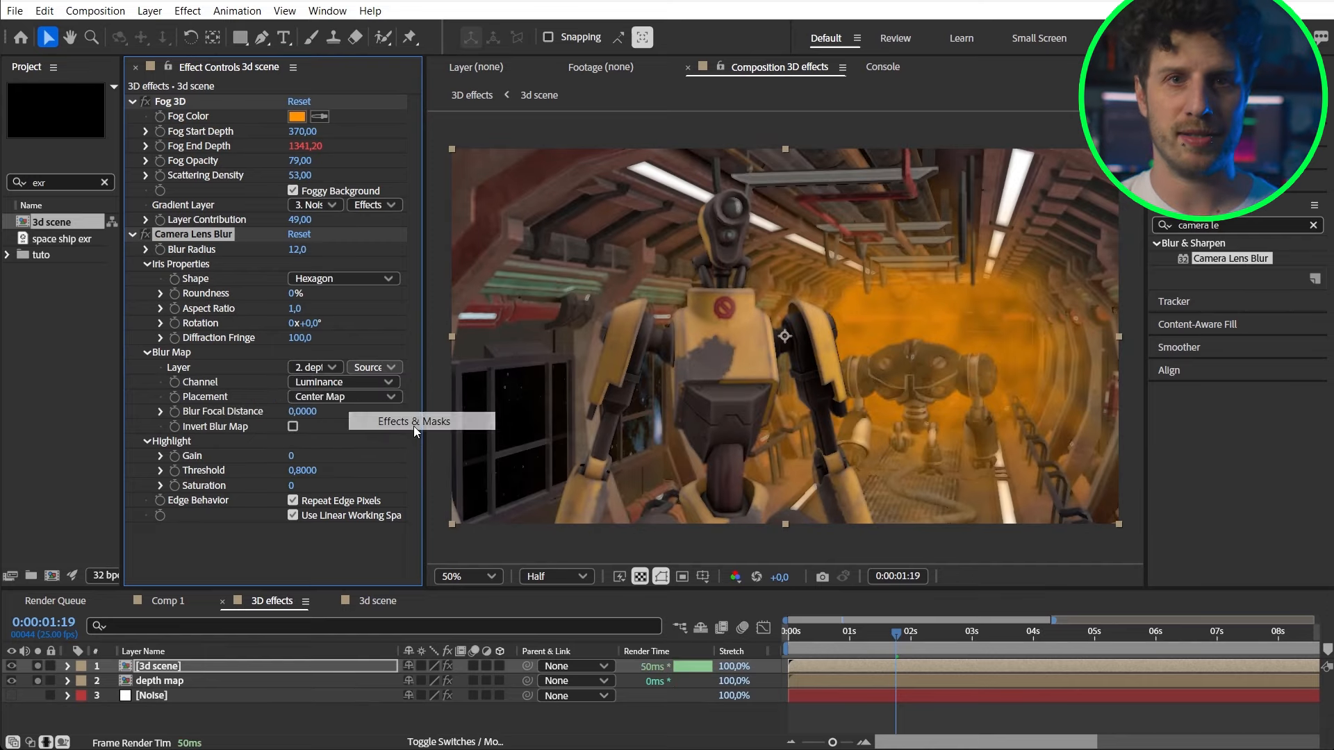
pyautogui.moveTo(583, 294)
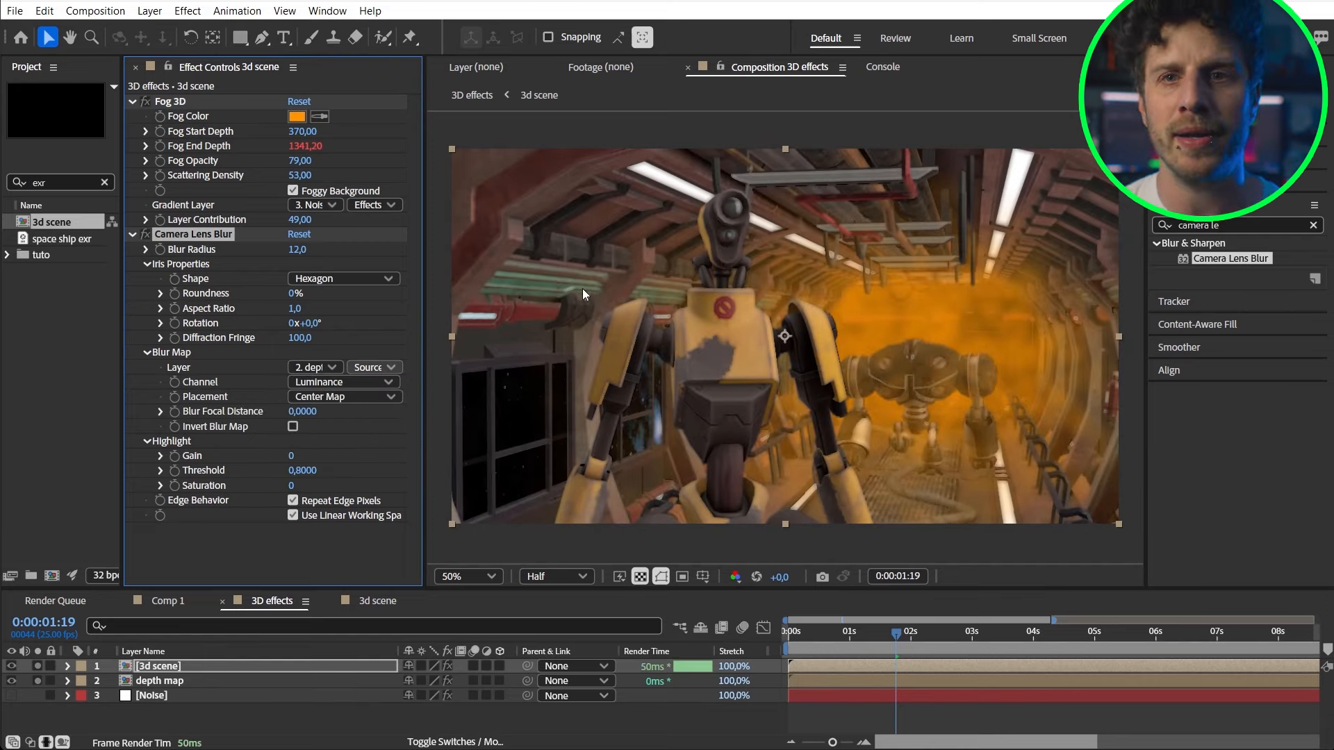
pyautogui.moveTo(1019, 526)
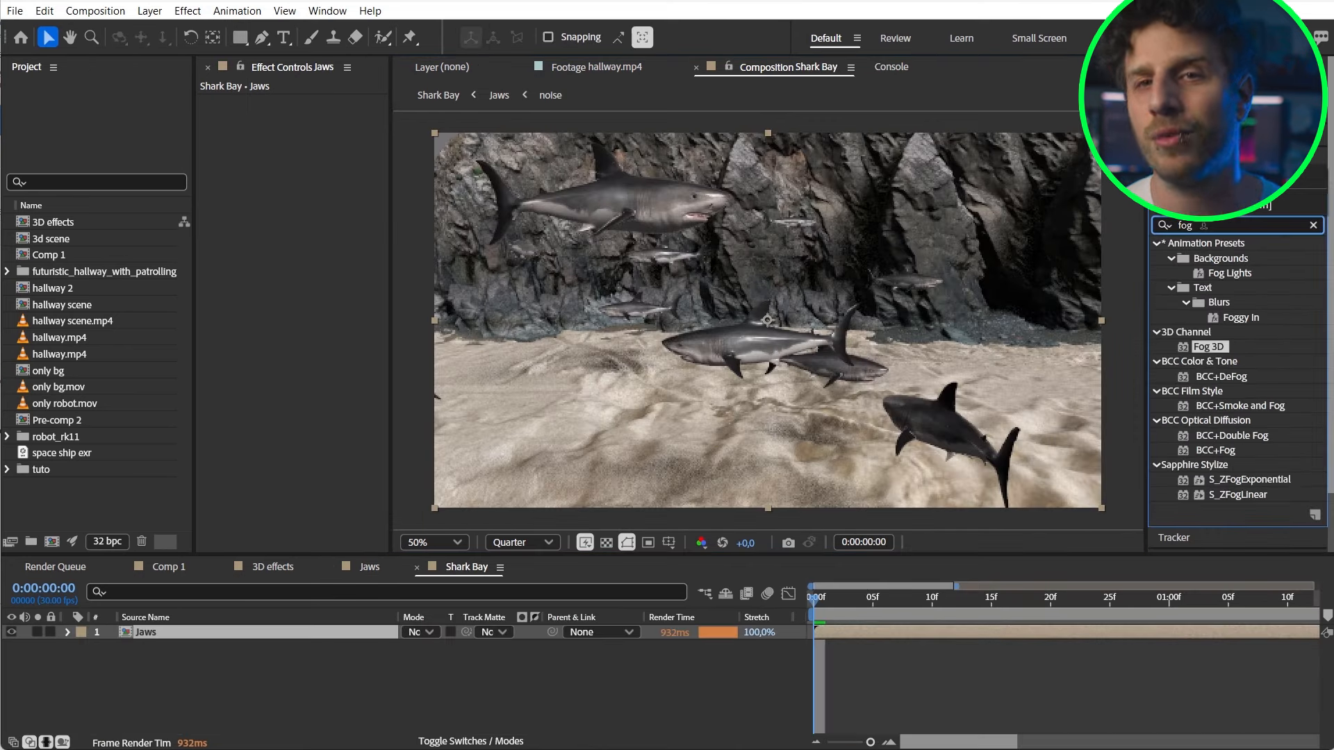
# - Apply Fog 3D to the sharks layer with blue 008BCC colour and adjusted depth range and density
pyautogui.doubleClick(1209, 346)
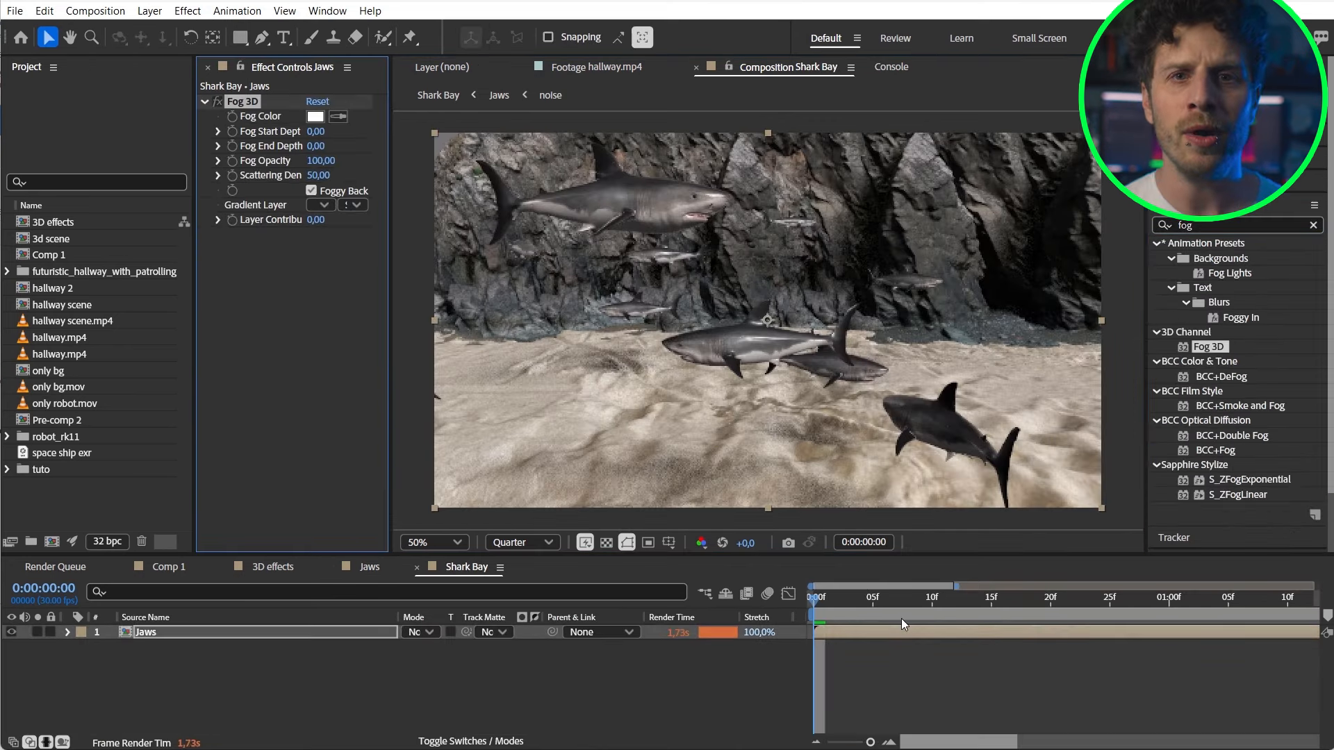
pyautogui.click(321, 145)
pyautogui.write('970')
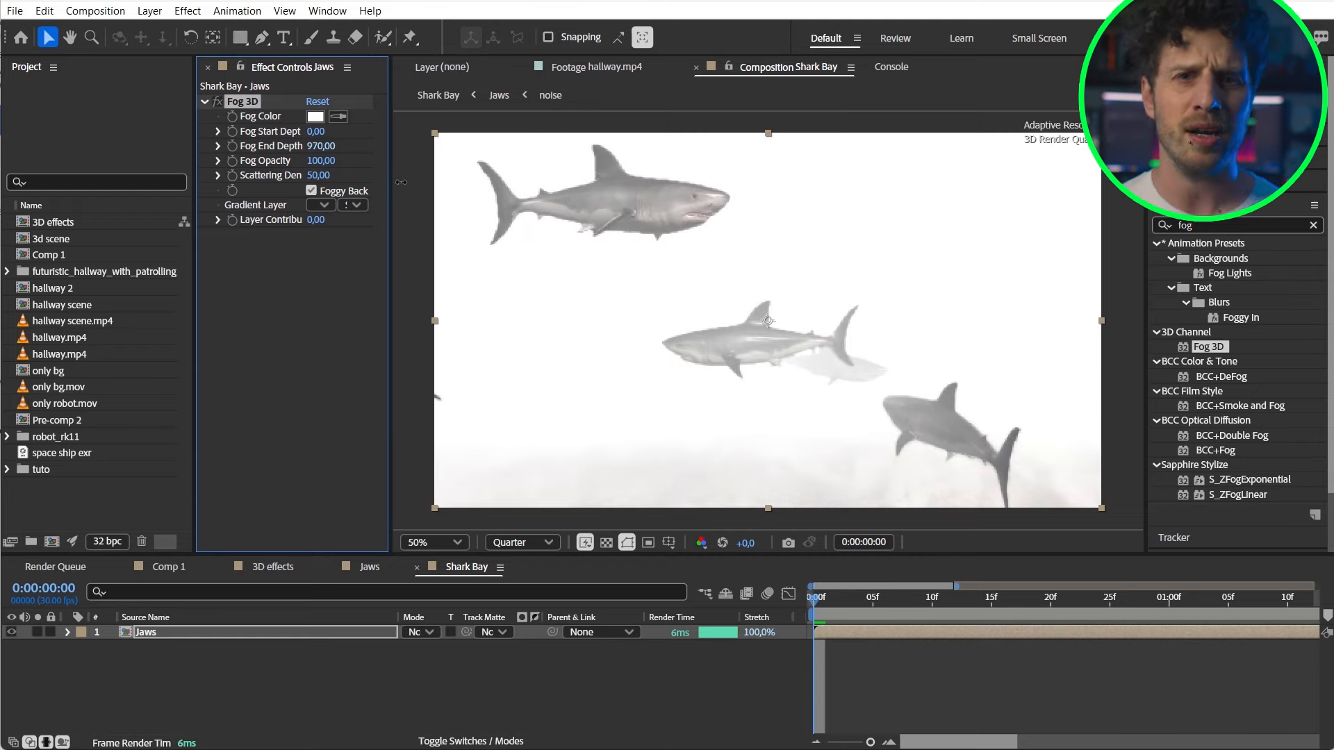
pyautogui.click(315, 115)
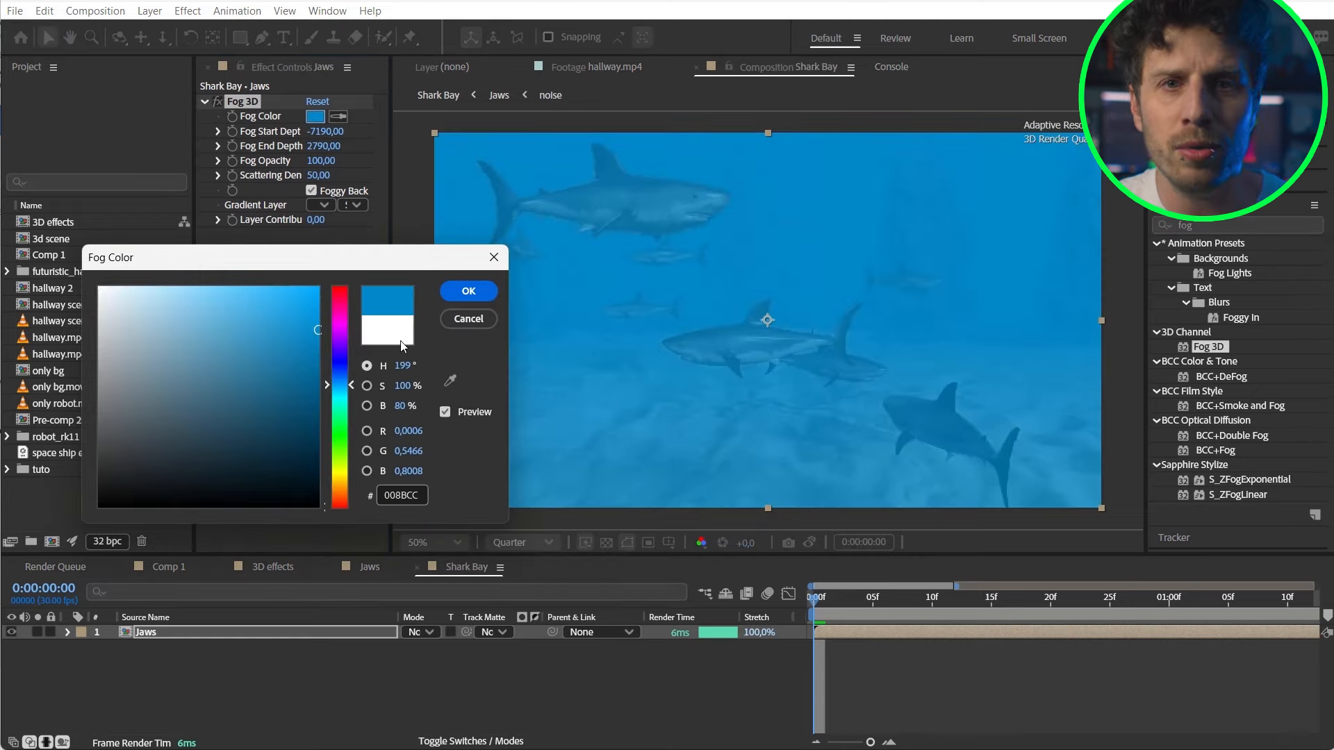
pyautogui.click(467, 291)
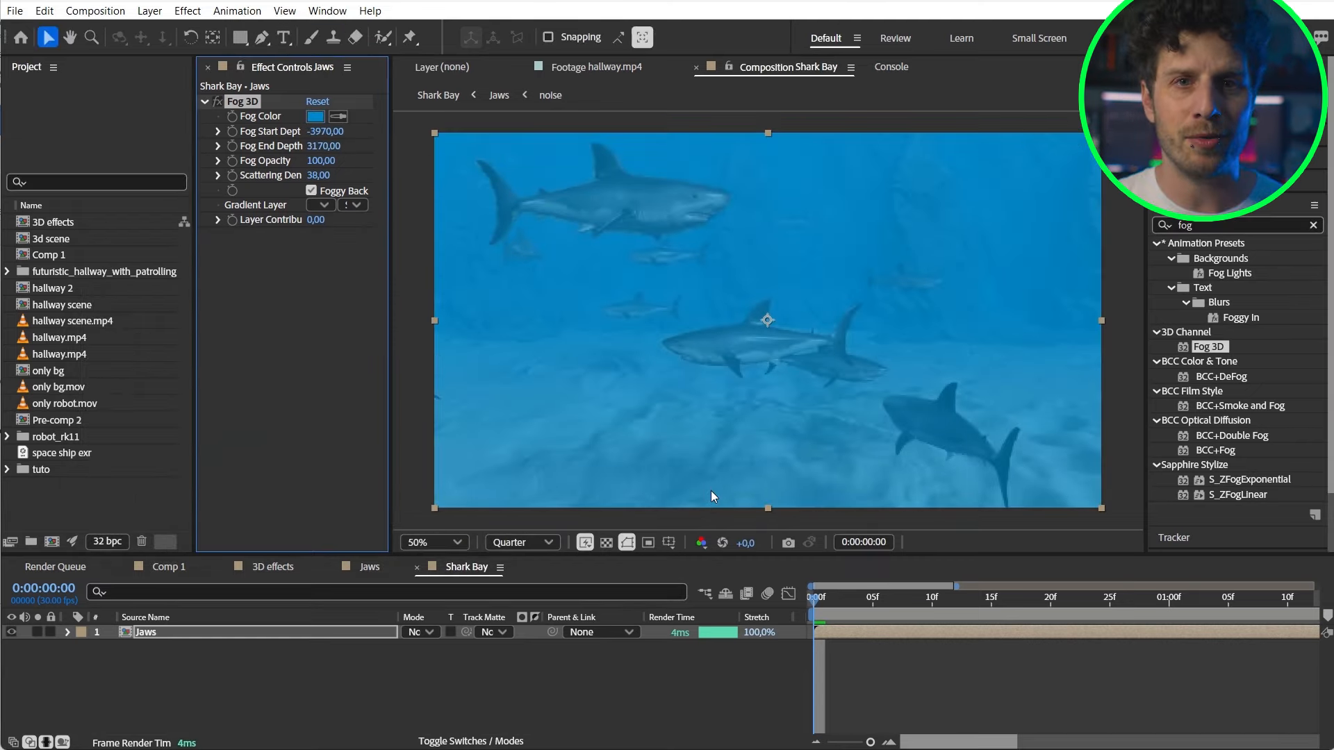
pyautogui.click(312, 191)
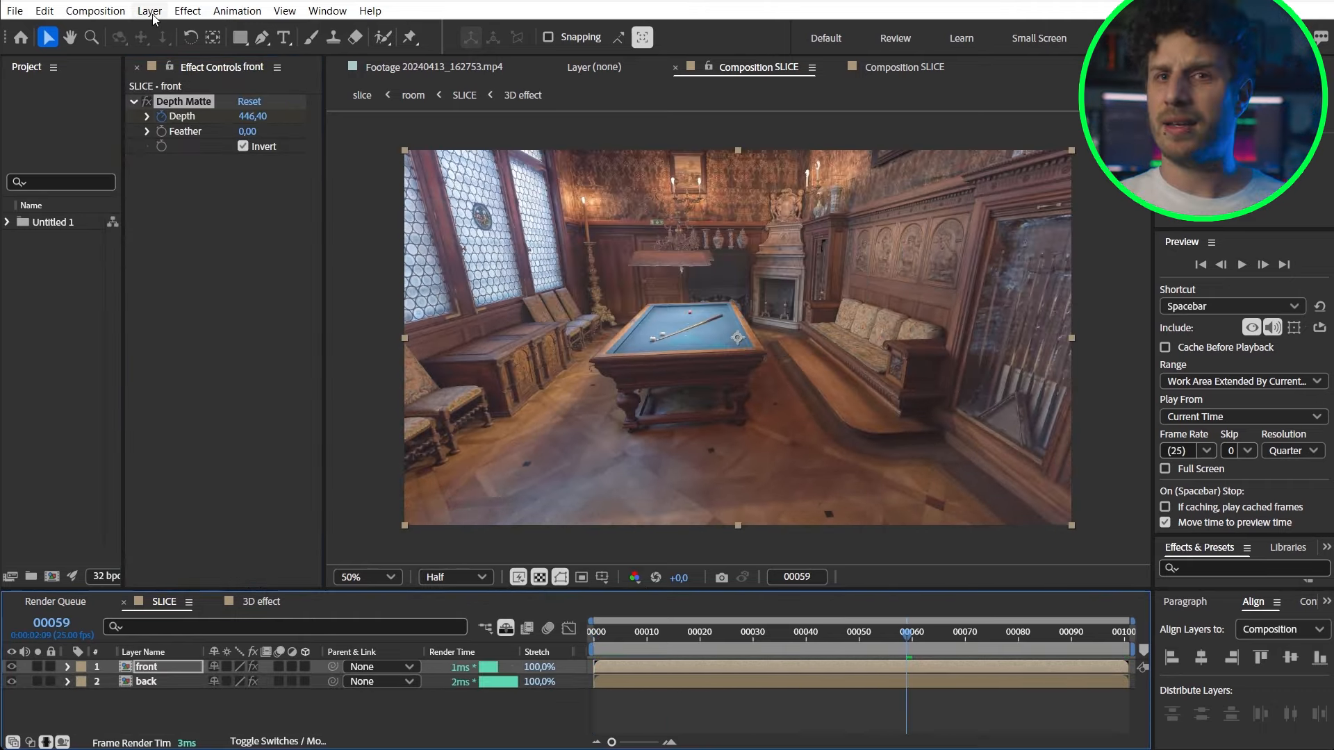
# - Create a new solid named Laser with its colour confirmed, then reselect the front layer
pyautogui.click(149, 10)
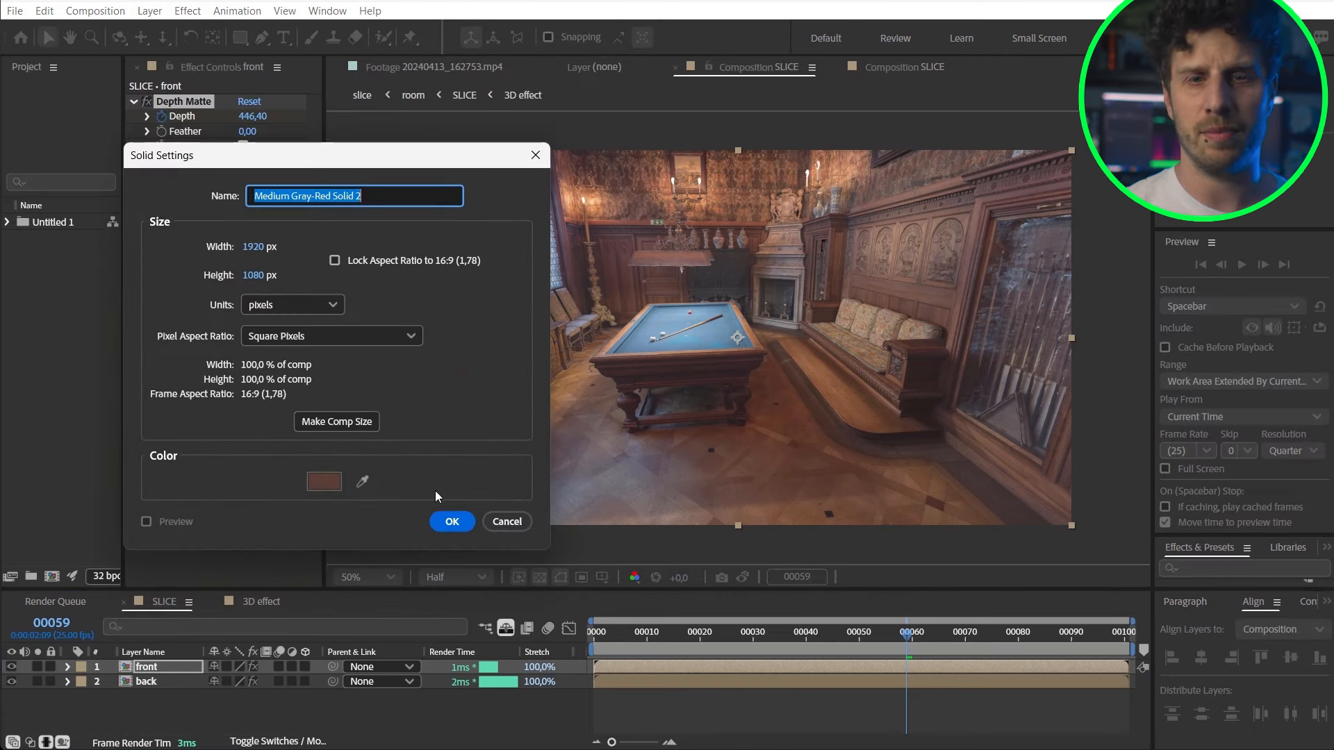
pyautogui.click(324, 481)
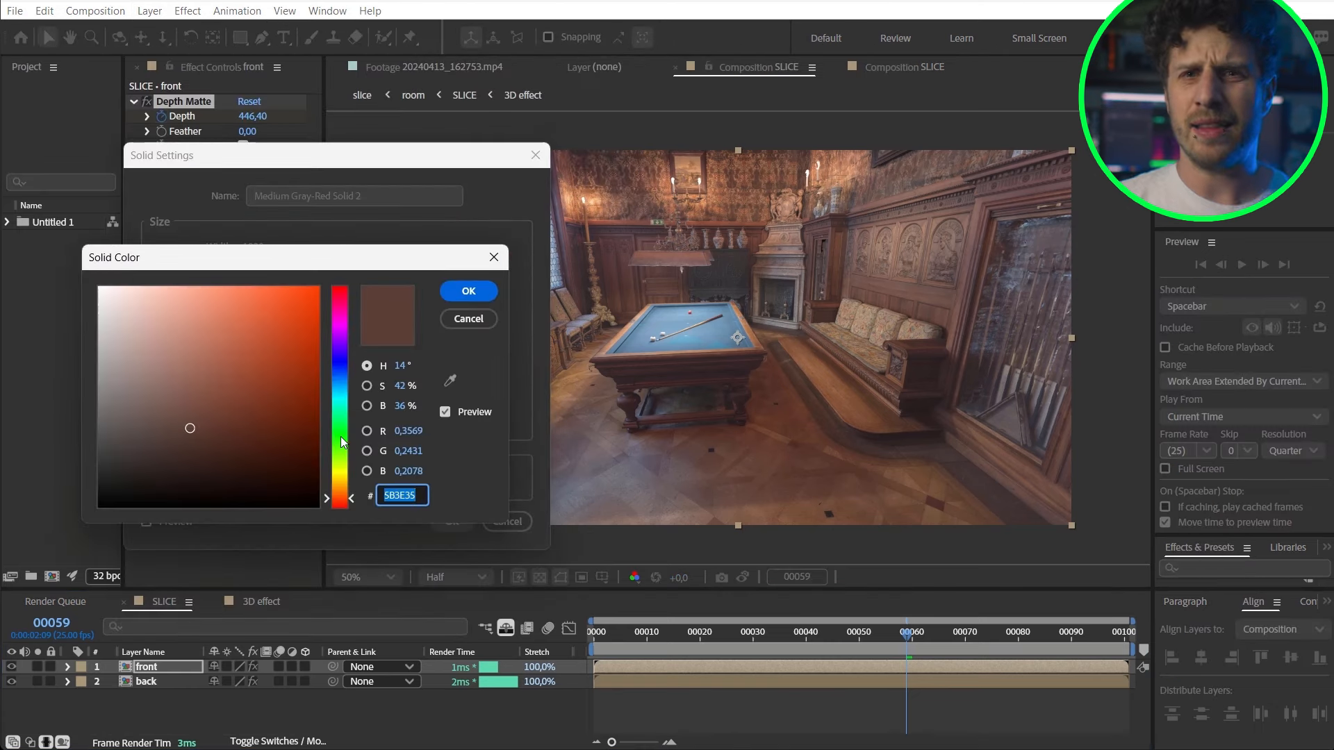
pyautogui.click(467, 291)
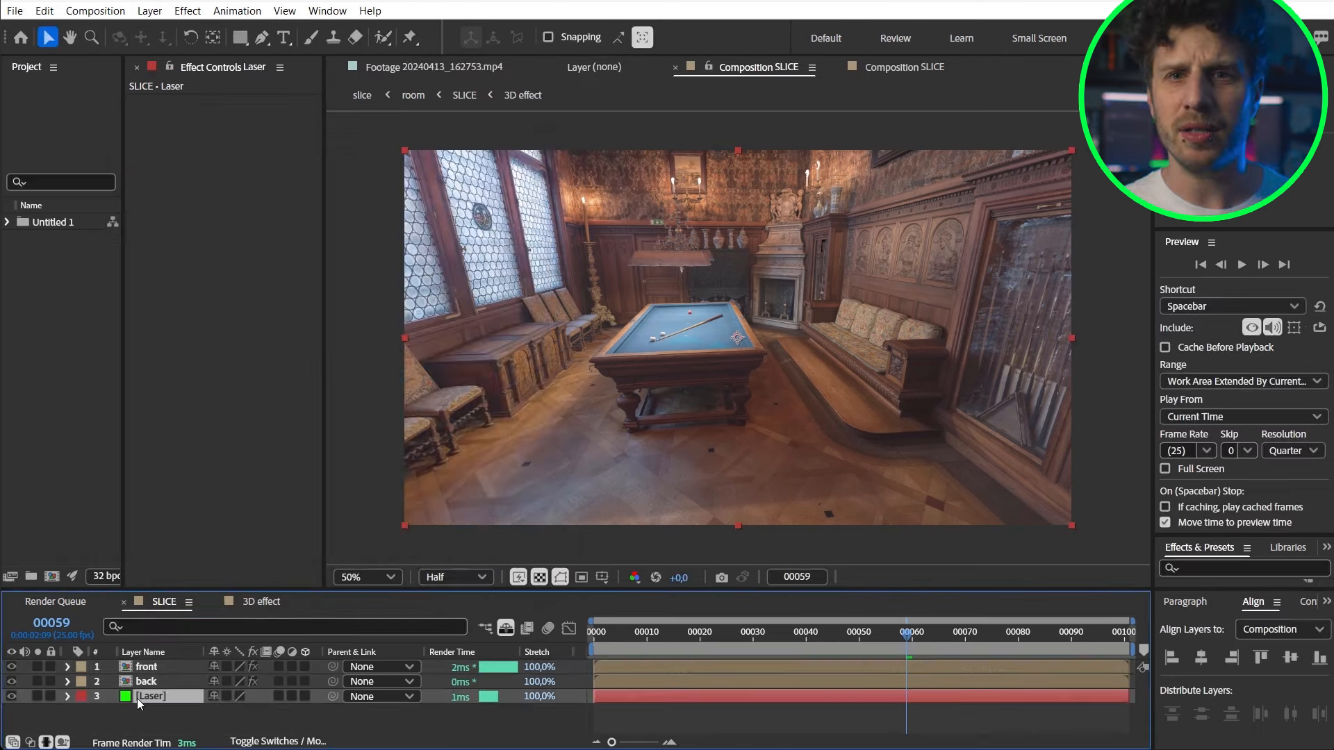
pyautogui.click(146, 666)
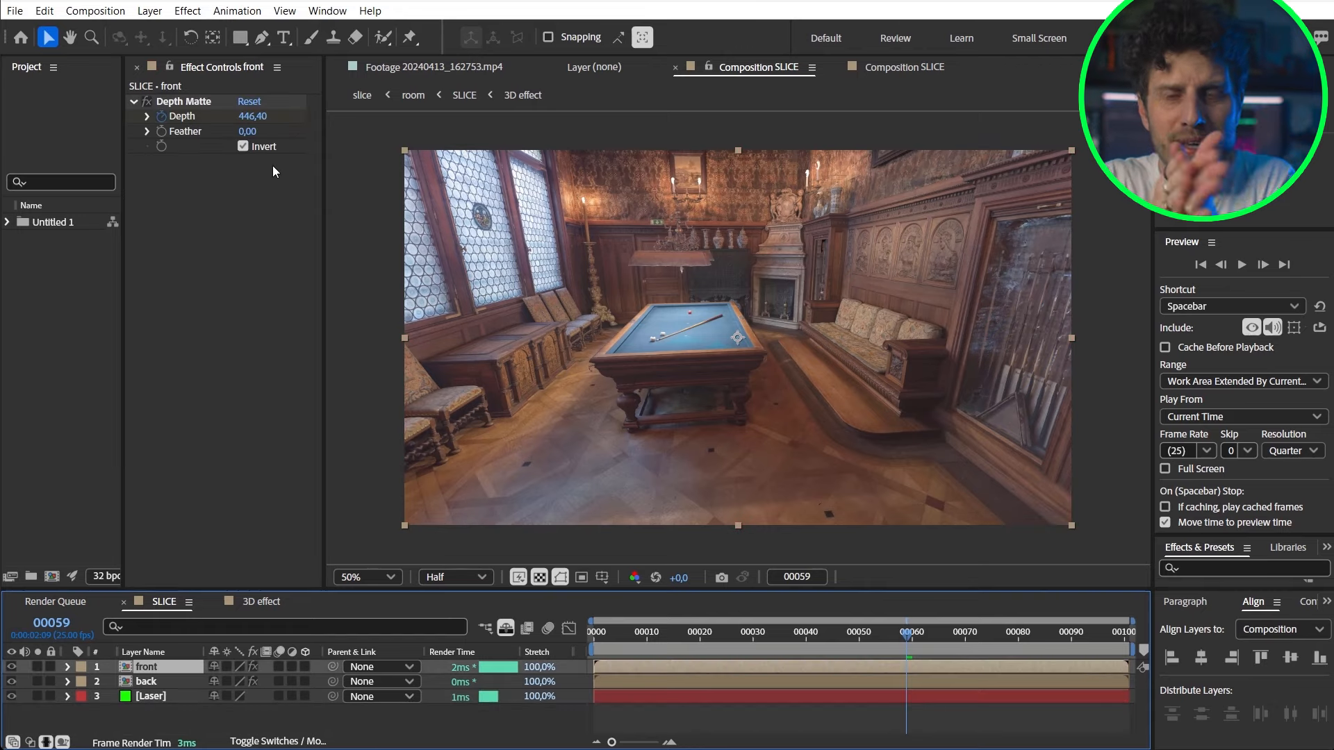